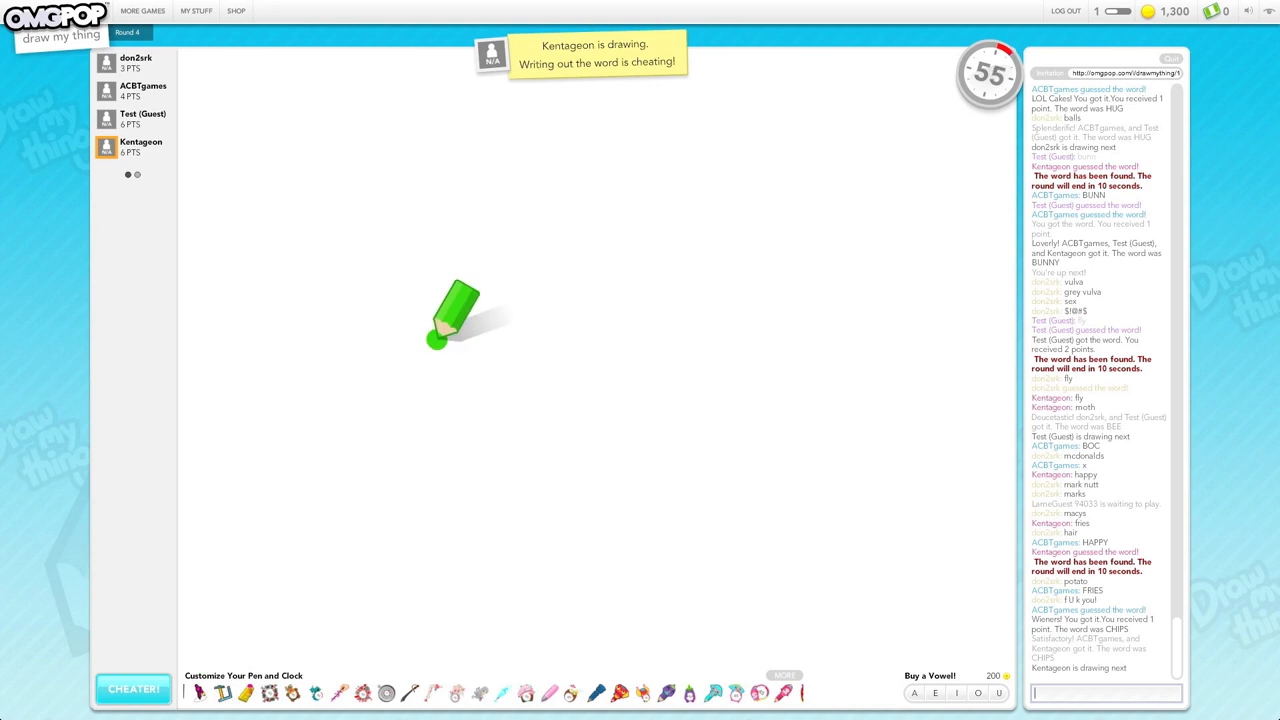
Paint a large solid green oval across the canvas centre, then send 'STOM' in chat.
{"action": "left_click_drag", "start_coordinate": [445, 320], "coordinate": [770, 385]}
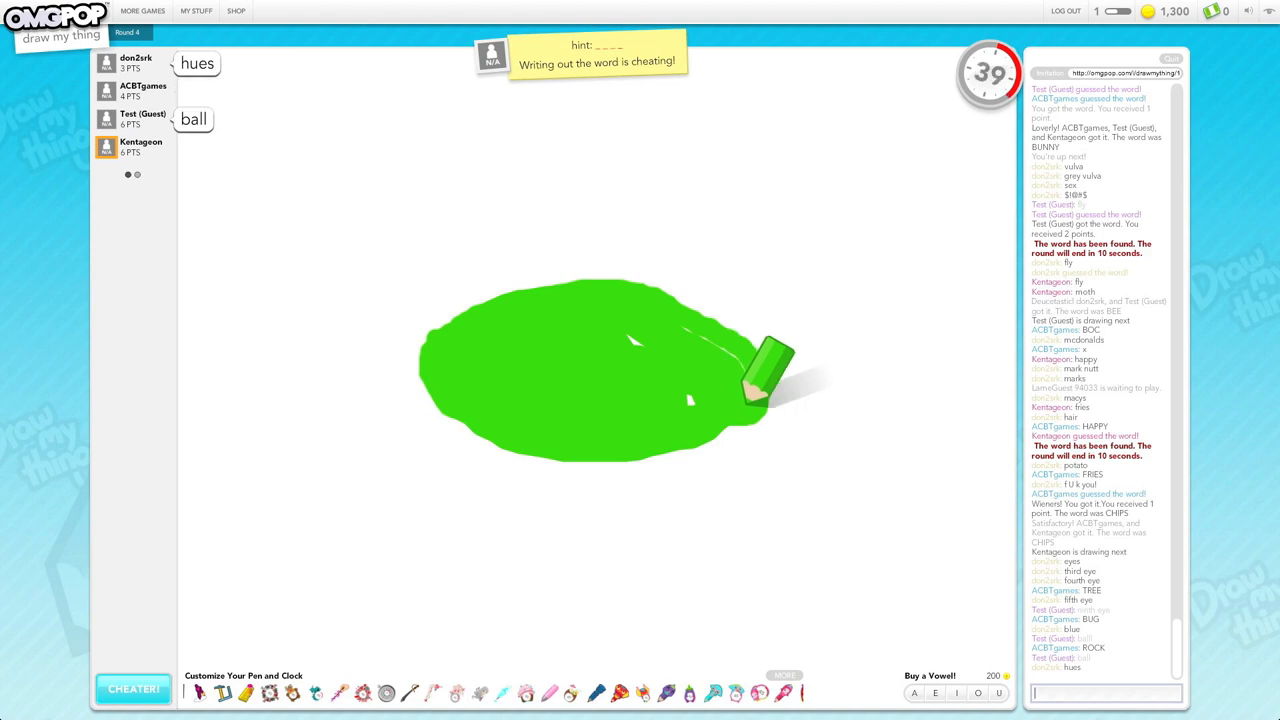
{"action": "type", "text": "STOM"}
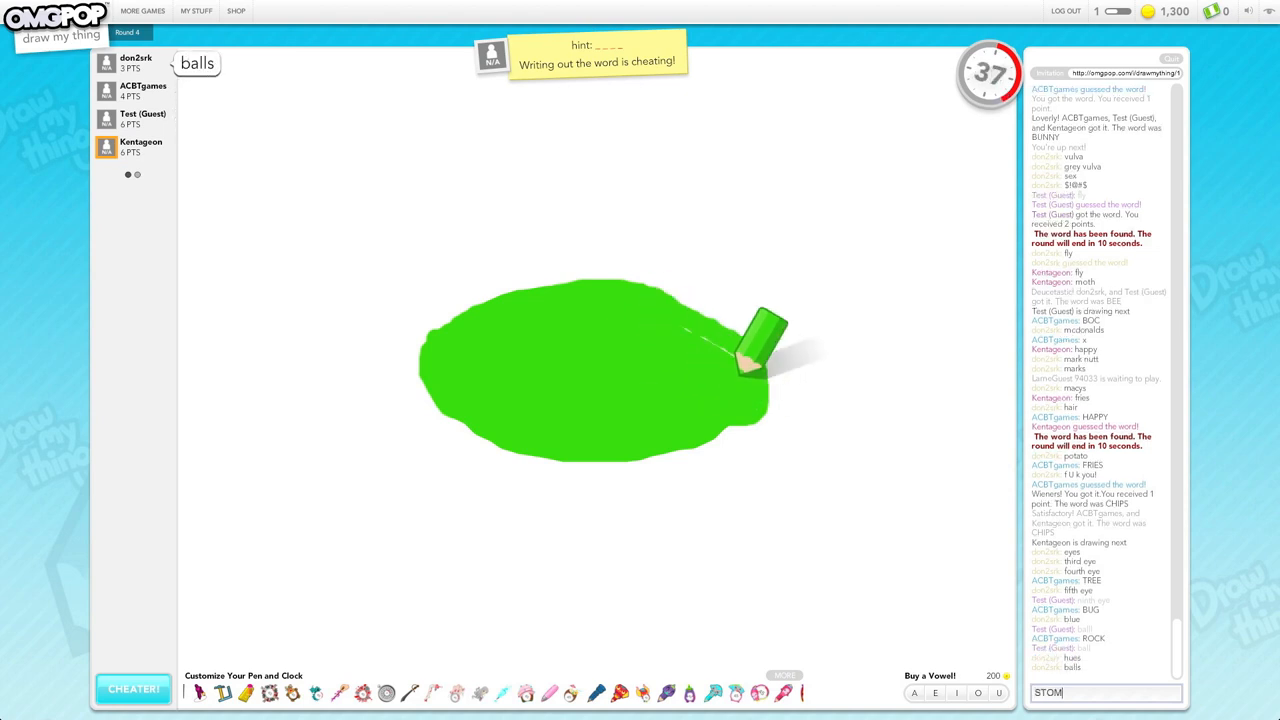
{"action": "key", "text": "Return"}
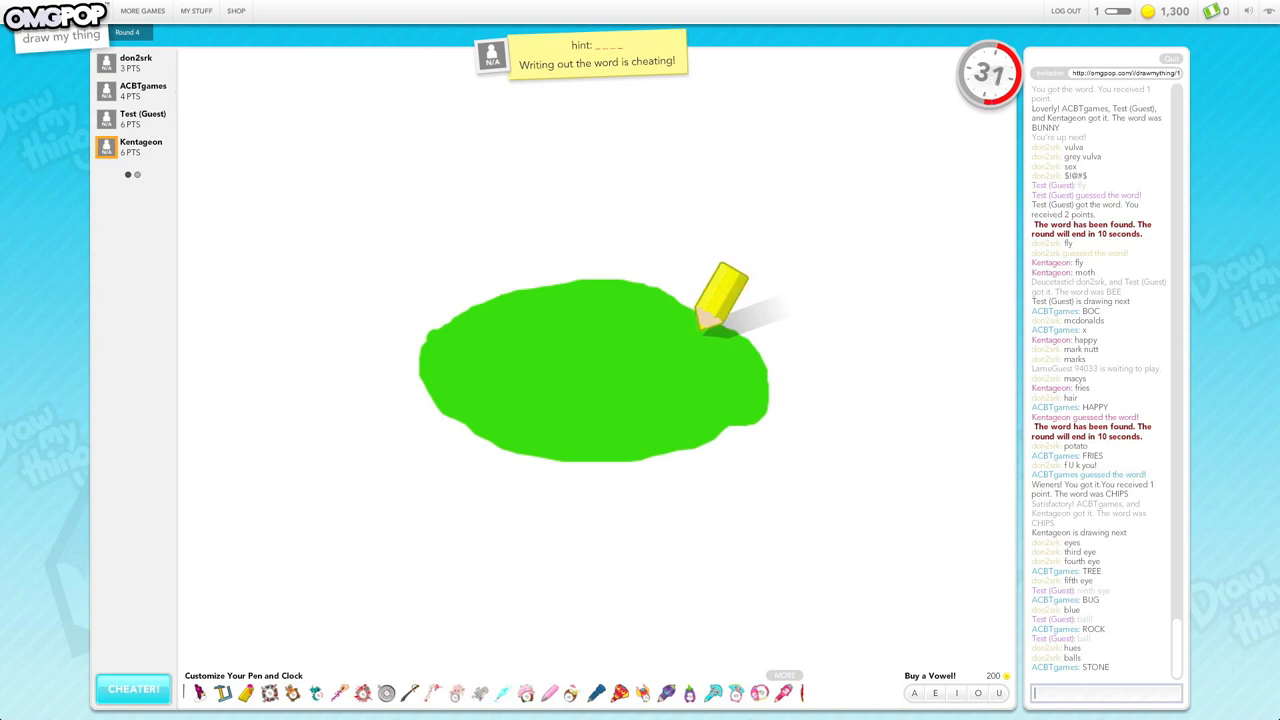
Send the chat entries 'TREE' and 'PAIN' while the yellow blob is drawn above the oval.
{"action": "type", "text": "TREE"}
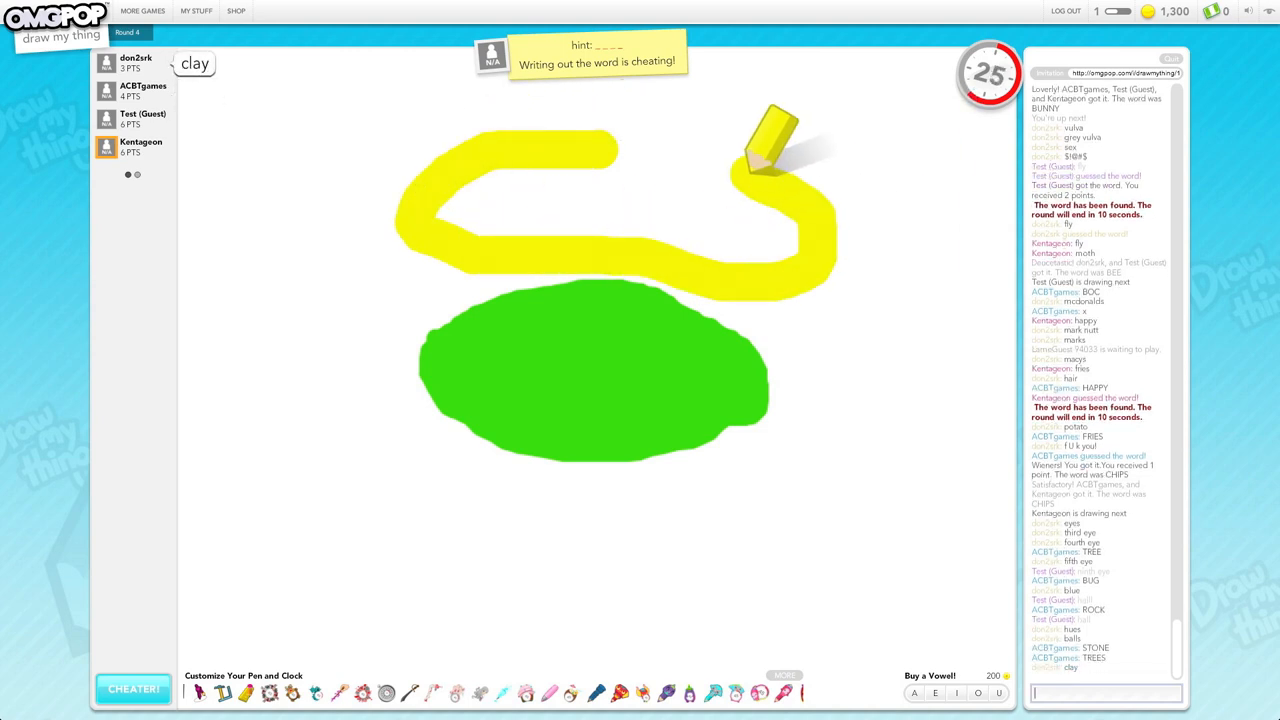
{"action": "type", "text": "PAIN"}
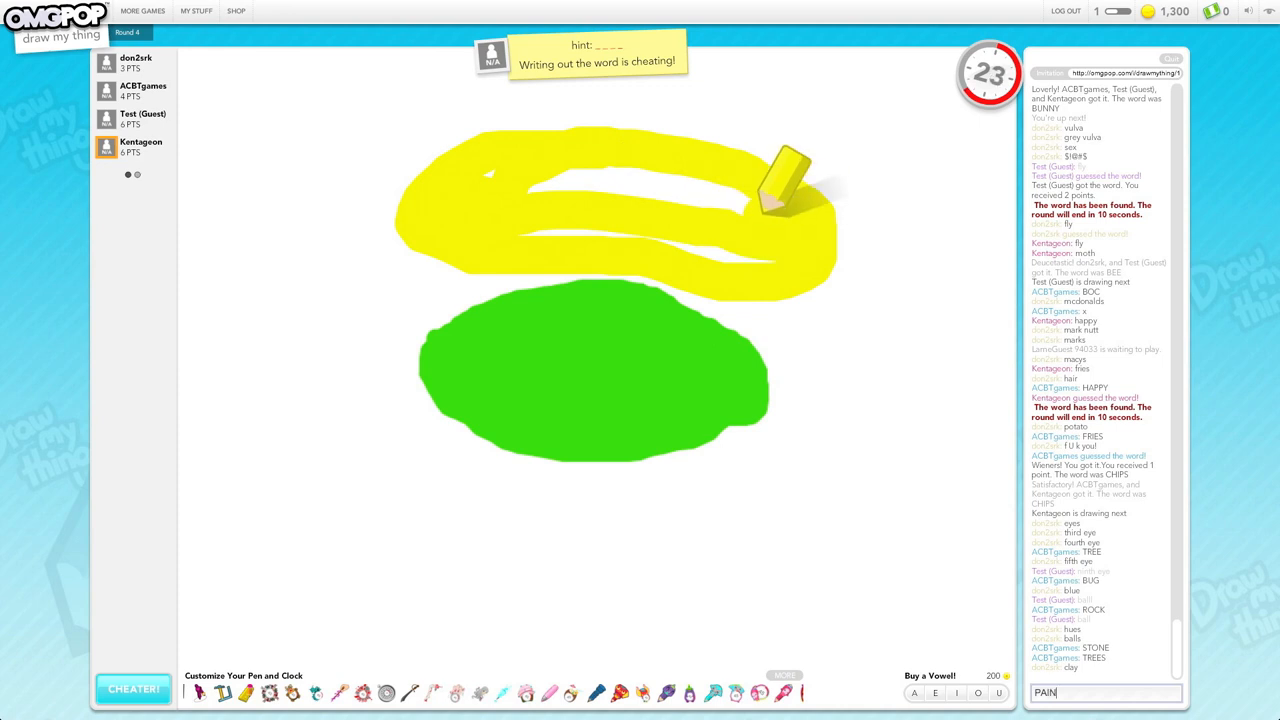
{"action": "key", "text": "Return"}
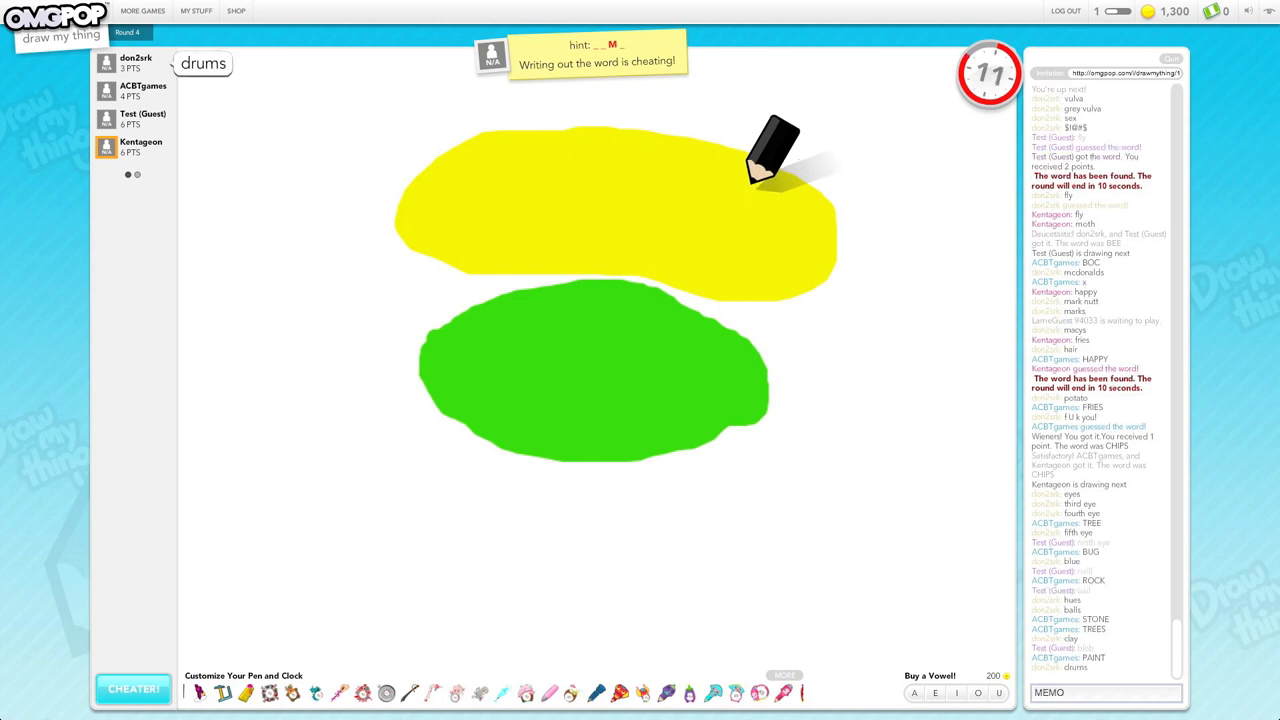
{"action": "type", "text": "MEMO"}
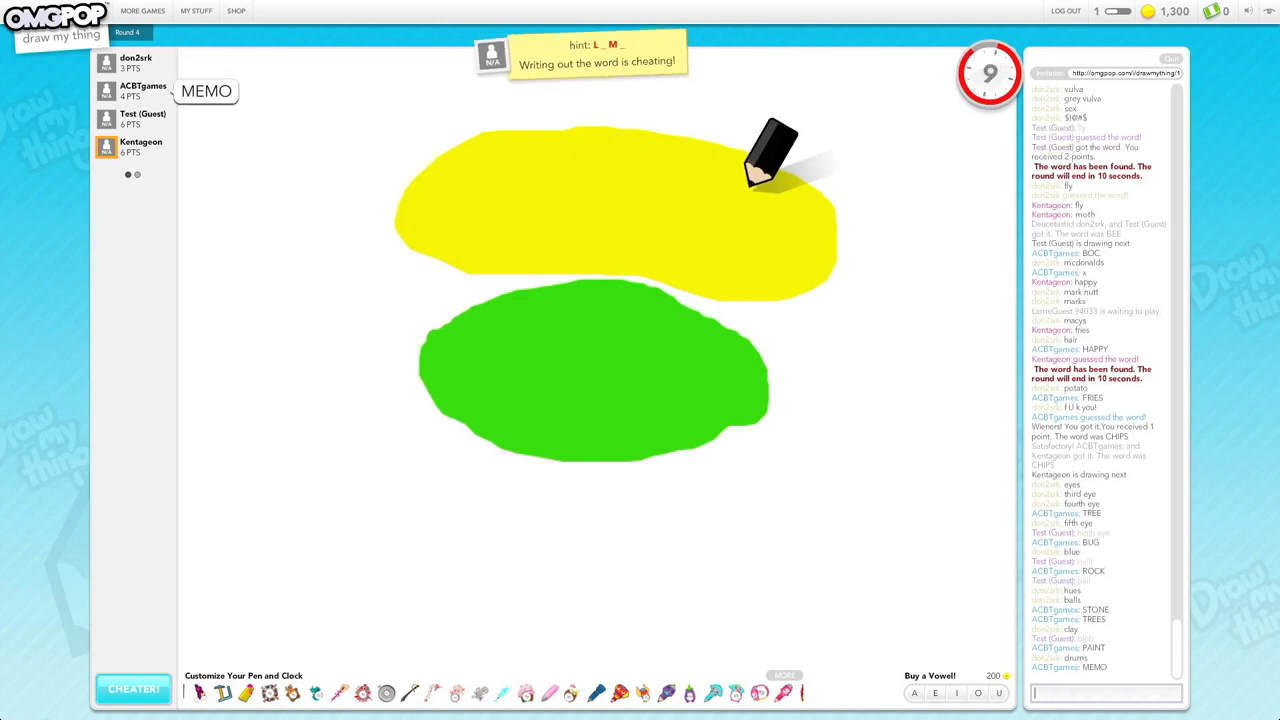
{"action": "type", "text": "LIMO"}
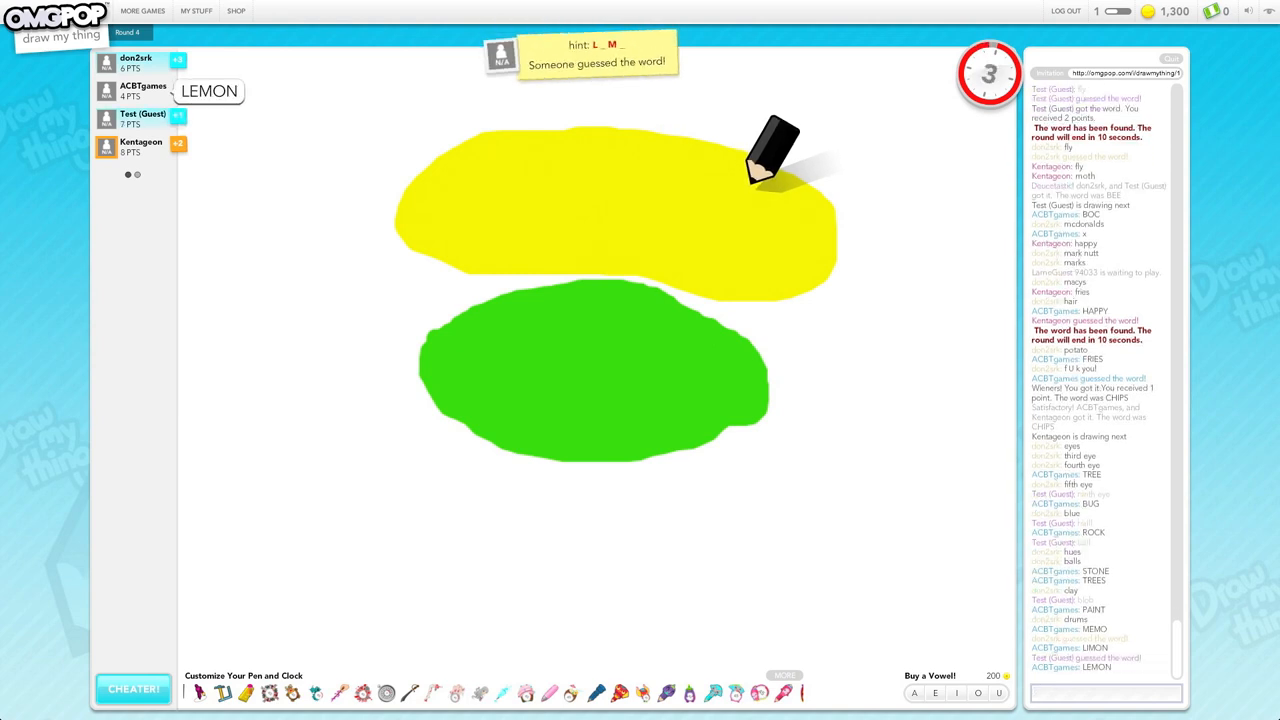
{"action": "type", "text": "L"}
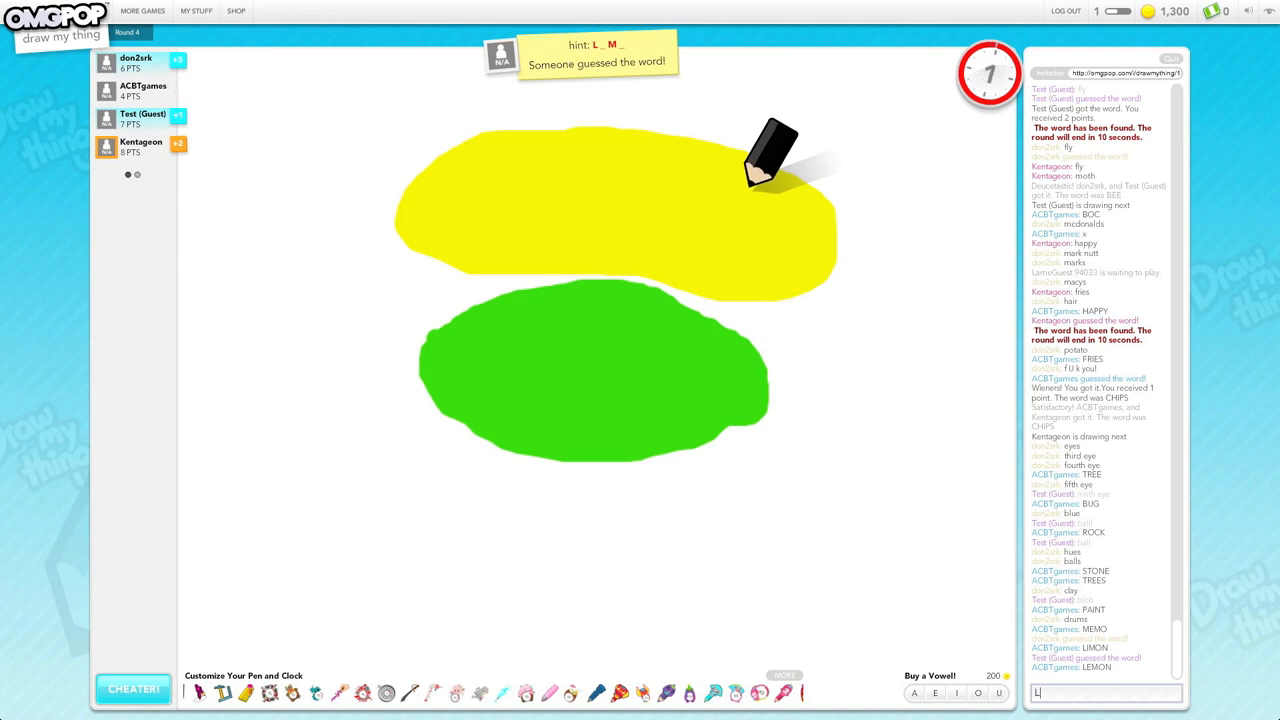